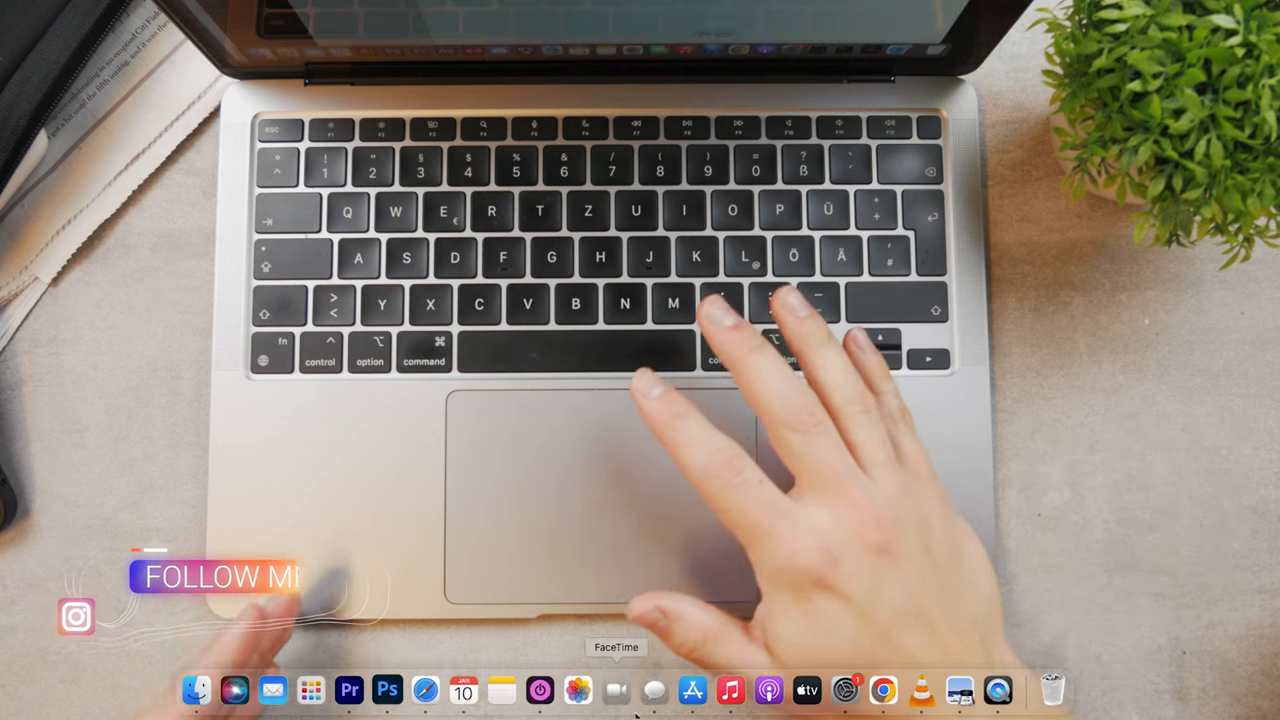
Launch the App Store from the Dock and search it for "google"
click(692, 690)
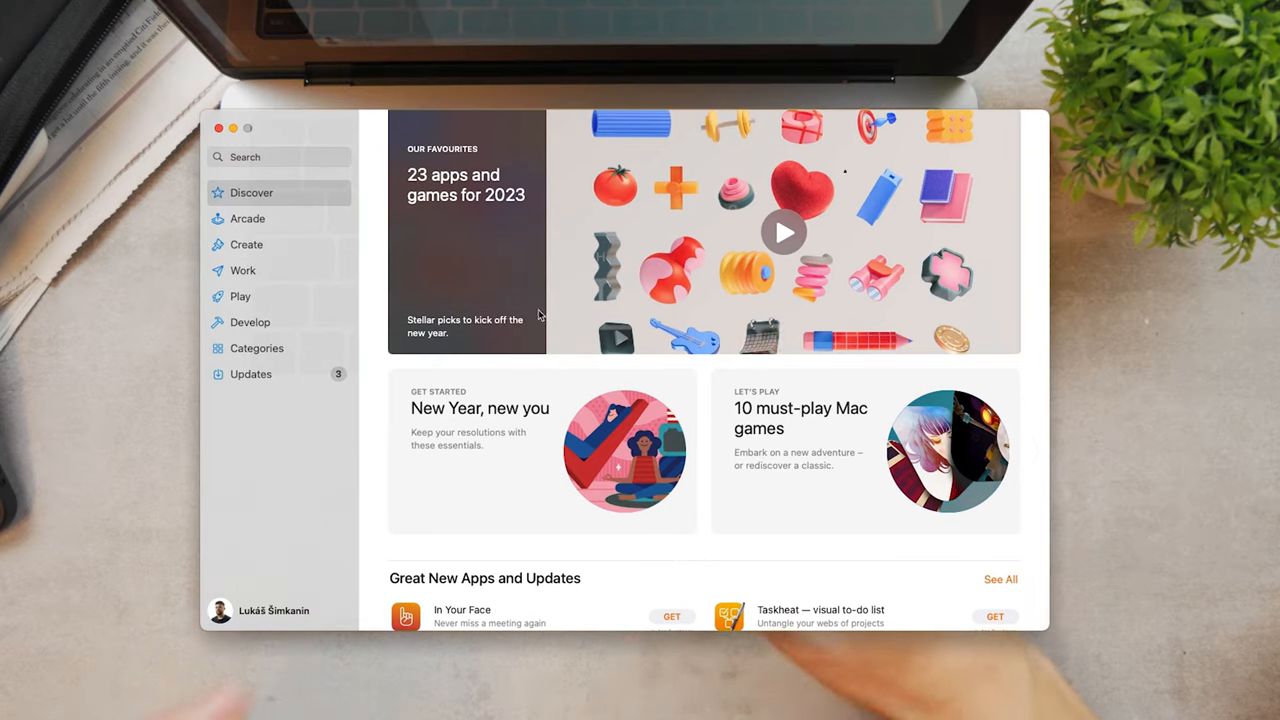
click(280, 156)
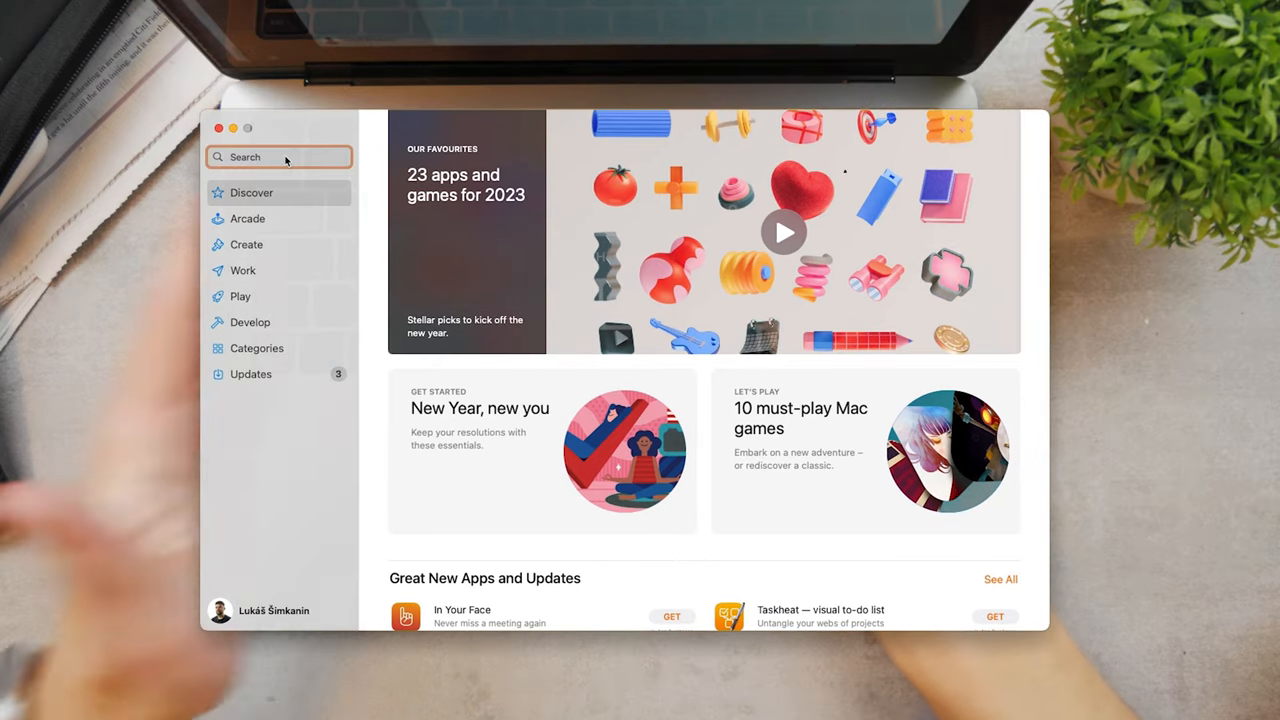
text(google)
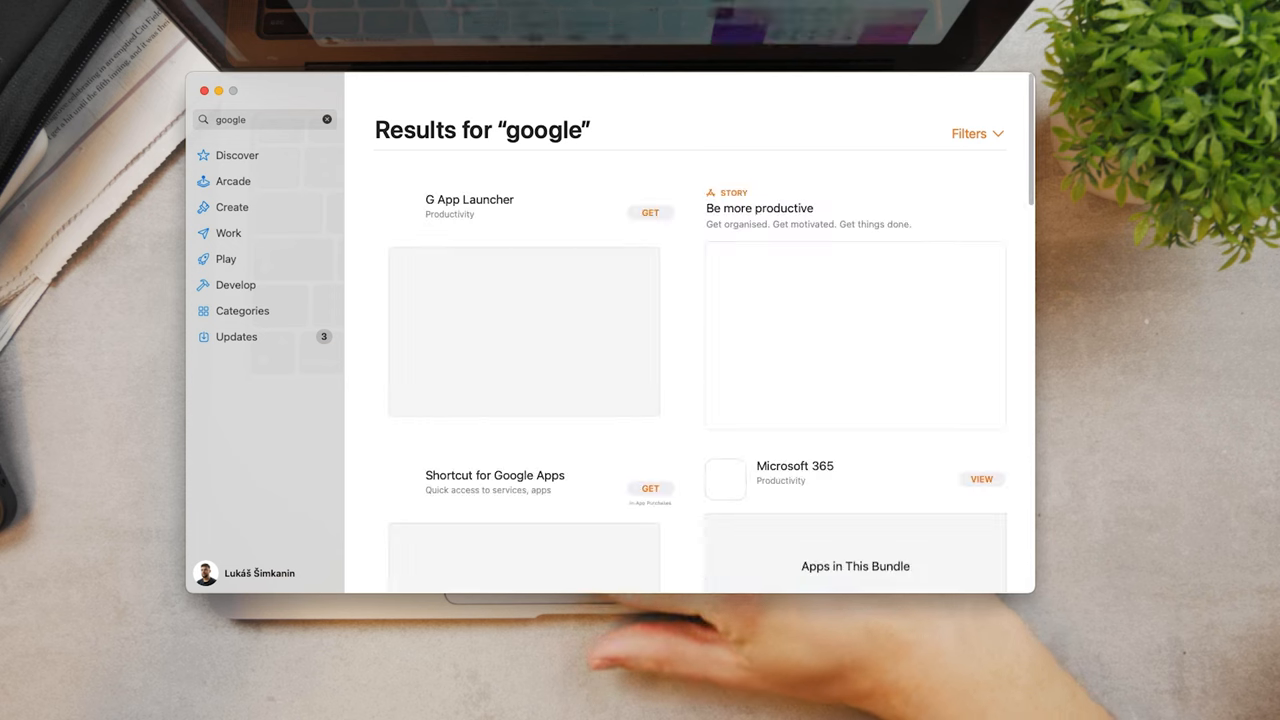
Scroll the "google" results past G App Launcher and OneNote to Go for Gmail, Mail for Gmail and GCal
scroll(down, 3)
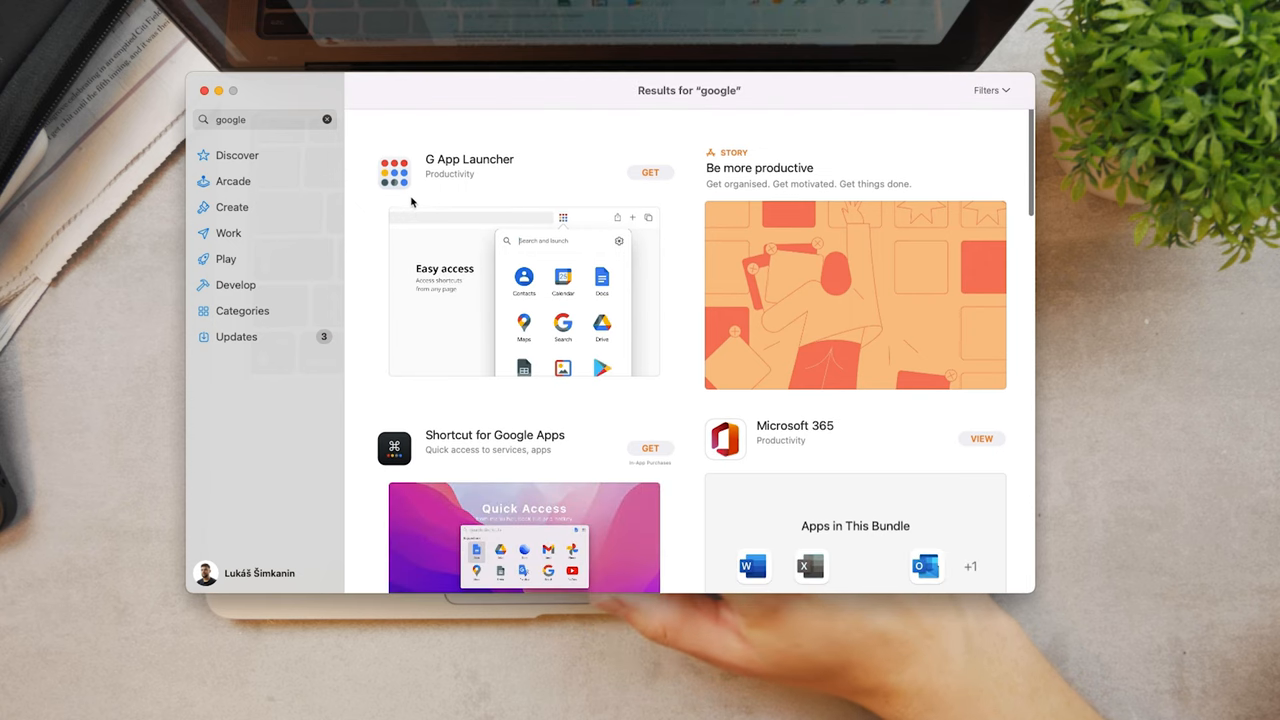
scroll(down, 3)
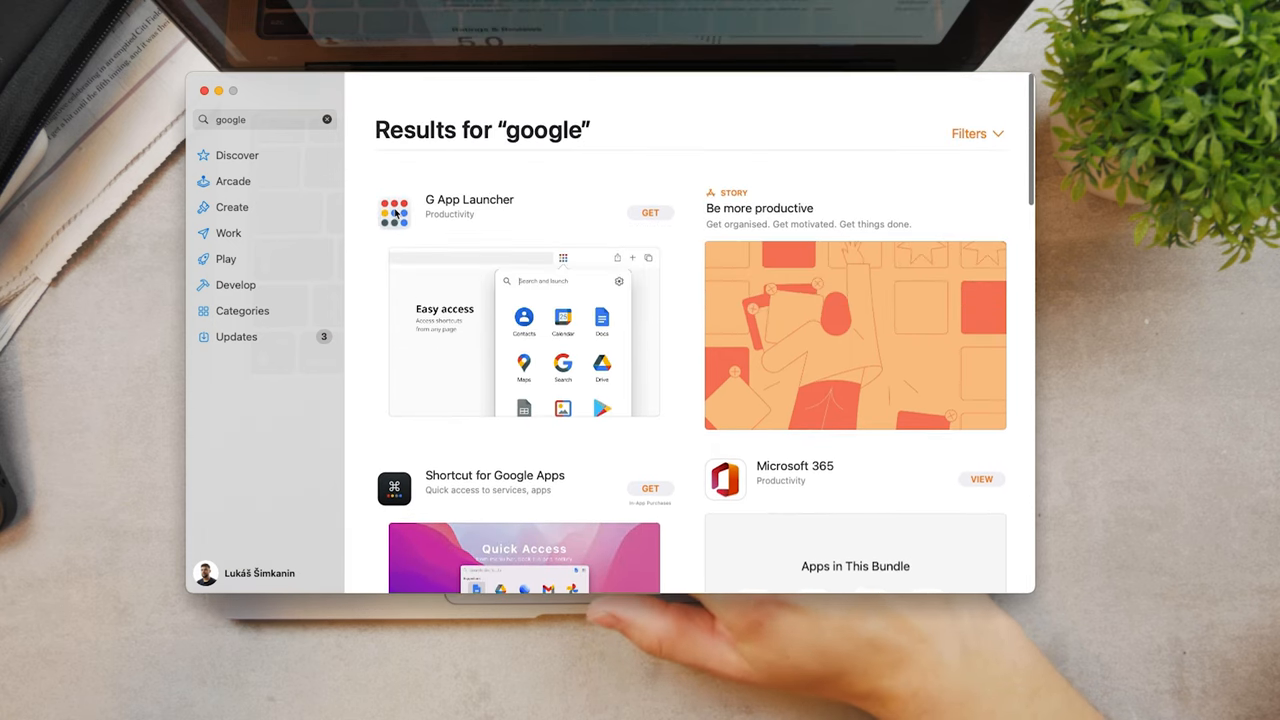
click(468, 200)
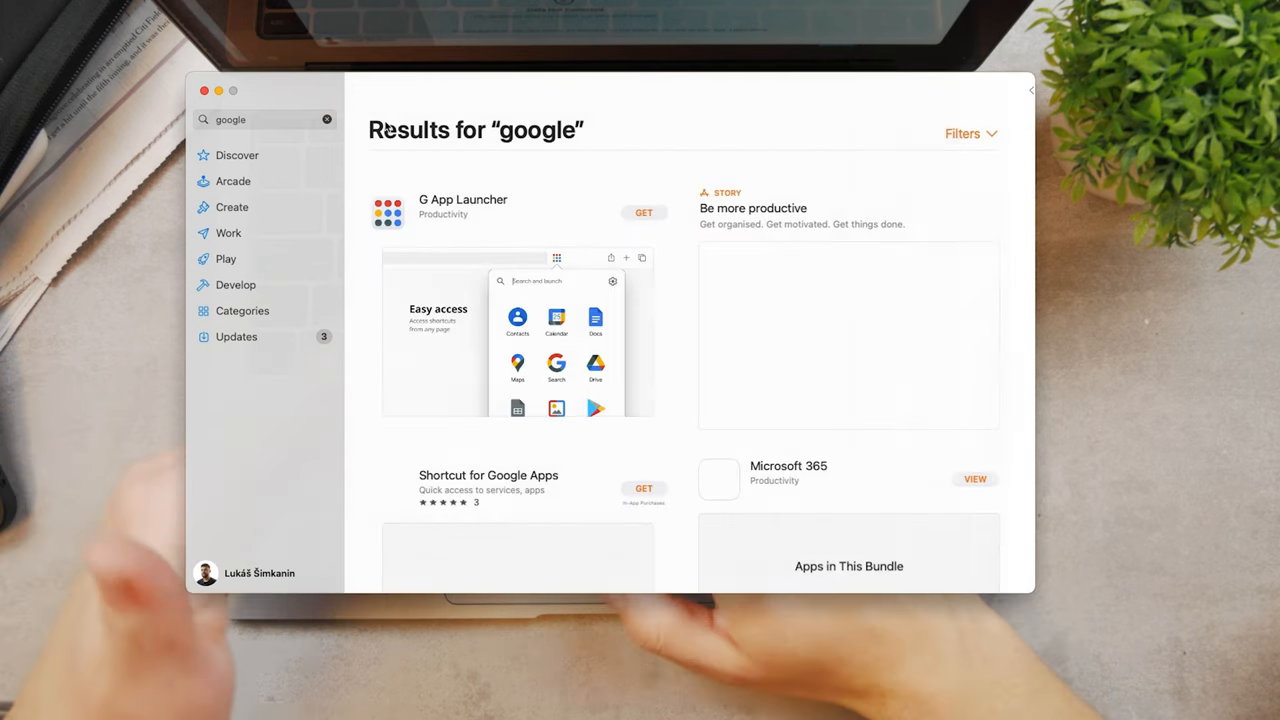
scroll(down, 3)
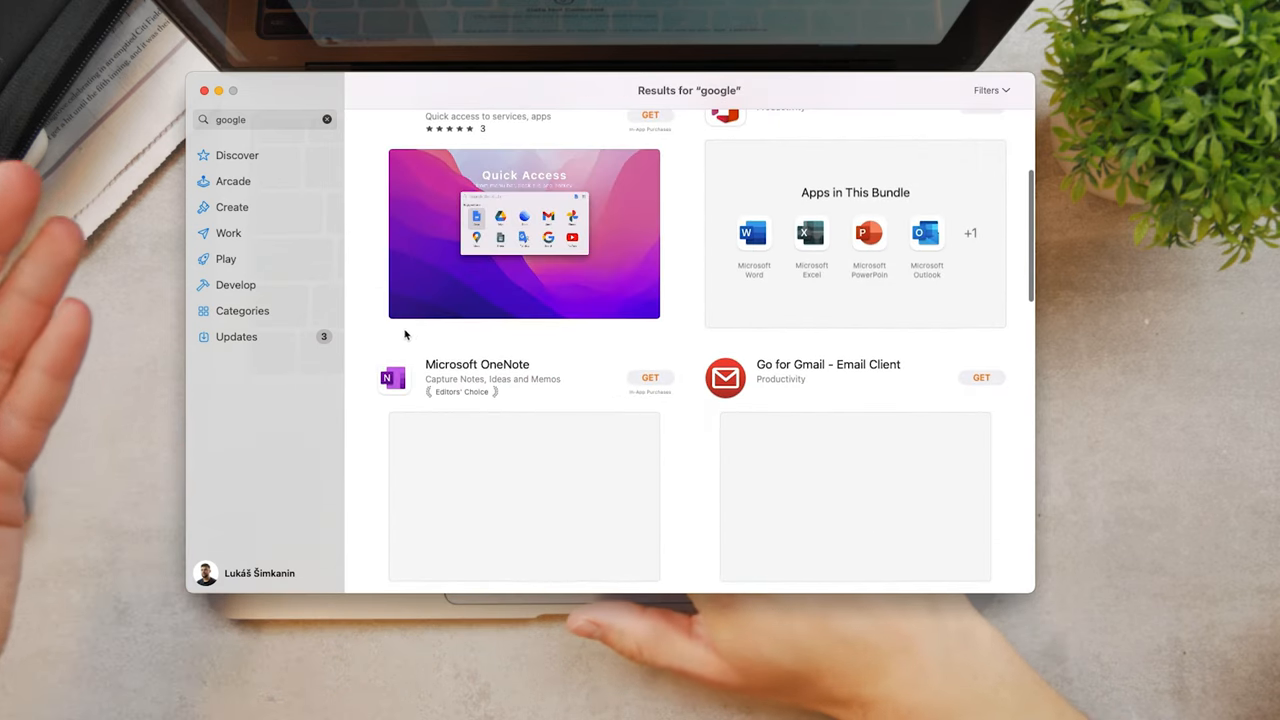
scroll(down, 3)
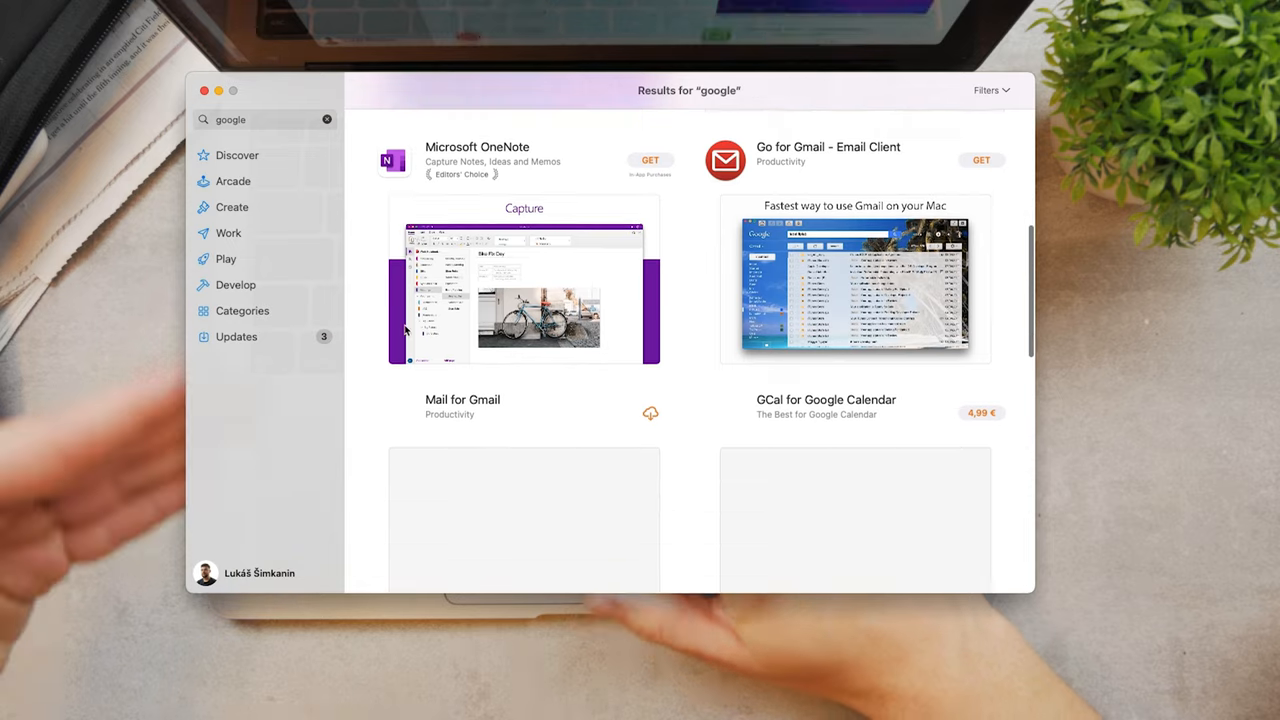
scroll(down, 3)
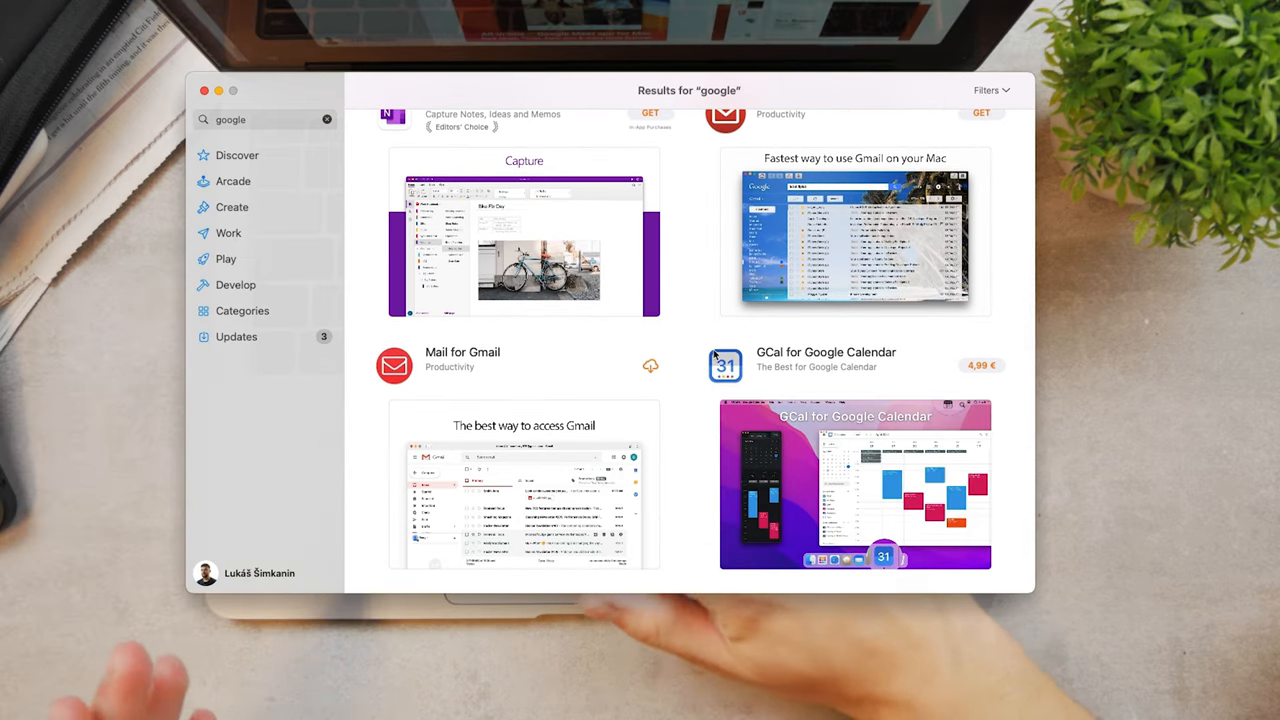
scroll(down, 3)
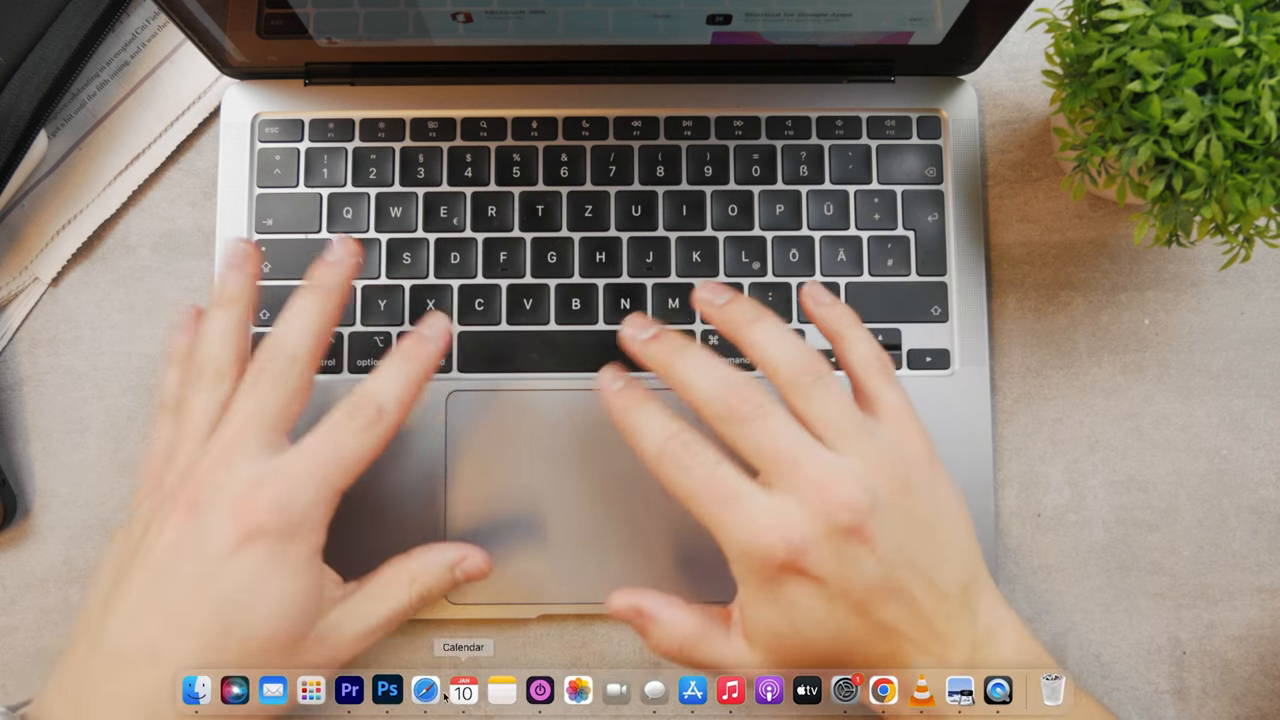
mouse_move(424, 690)
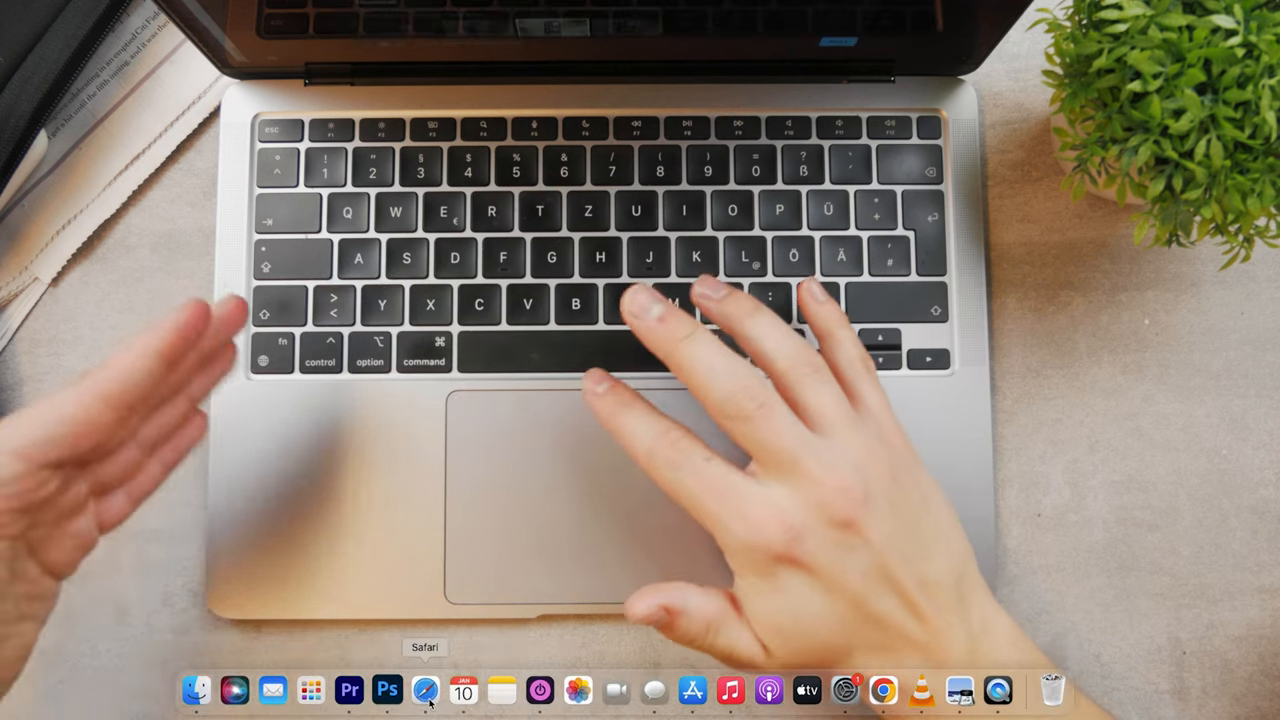
Search Google in Safari for "chrome download", reach google.com/chrome and dismiss the cookie notice
click(424, 690)
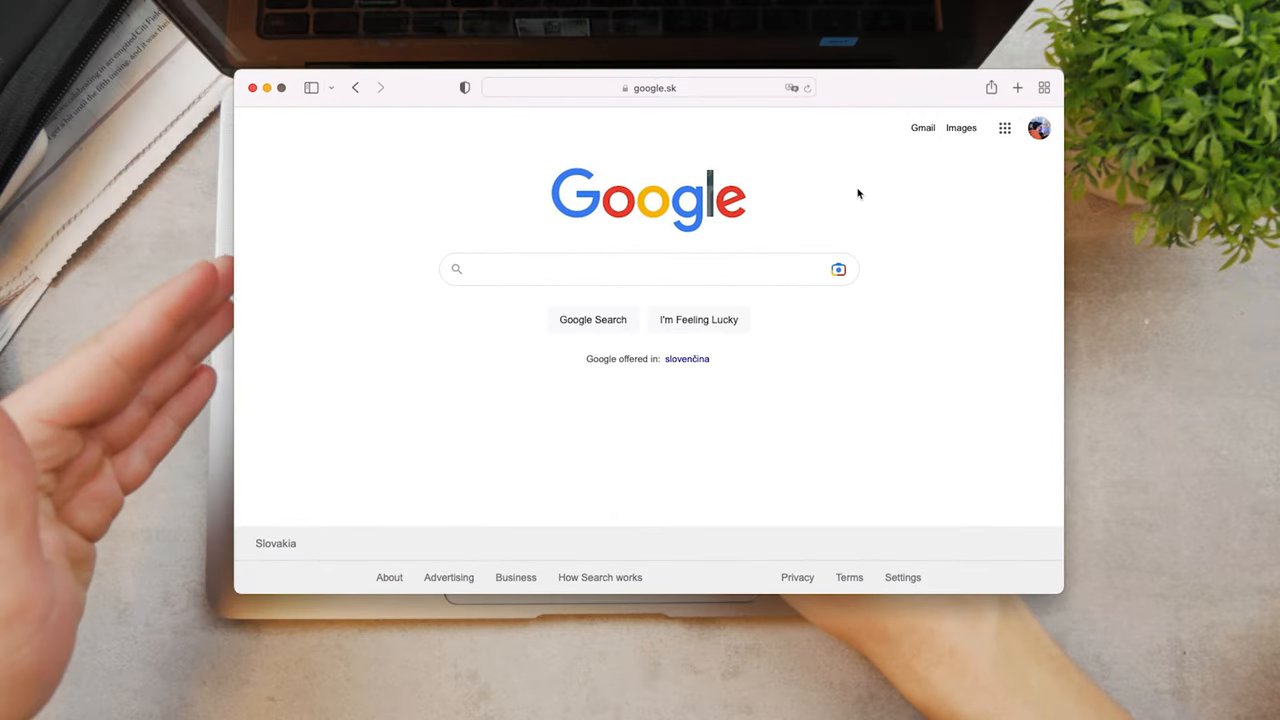
text(chrome download)
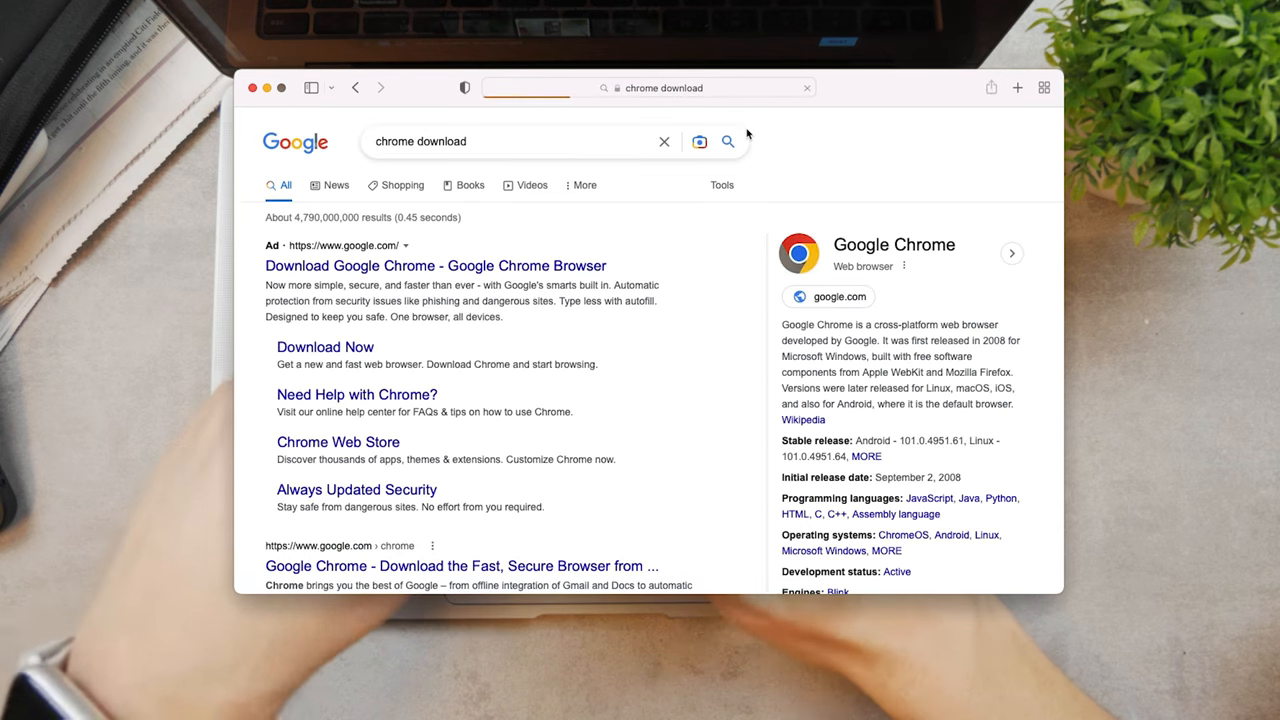
scroll(down, 3)
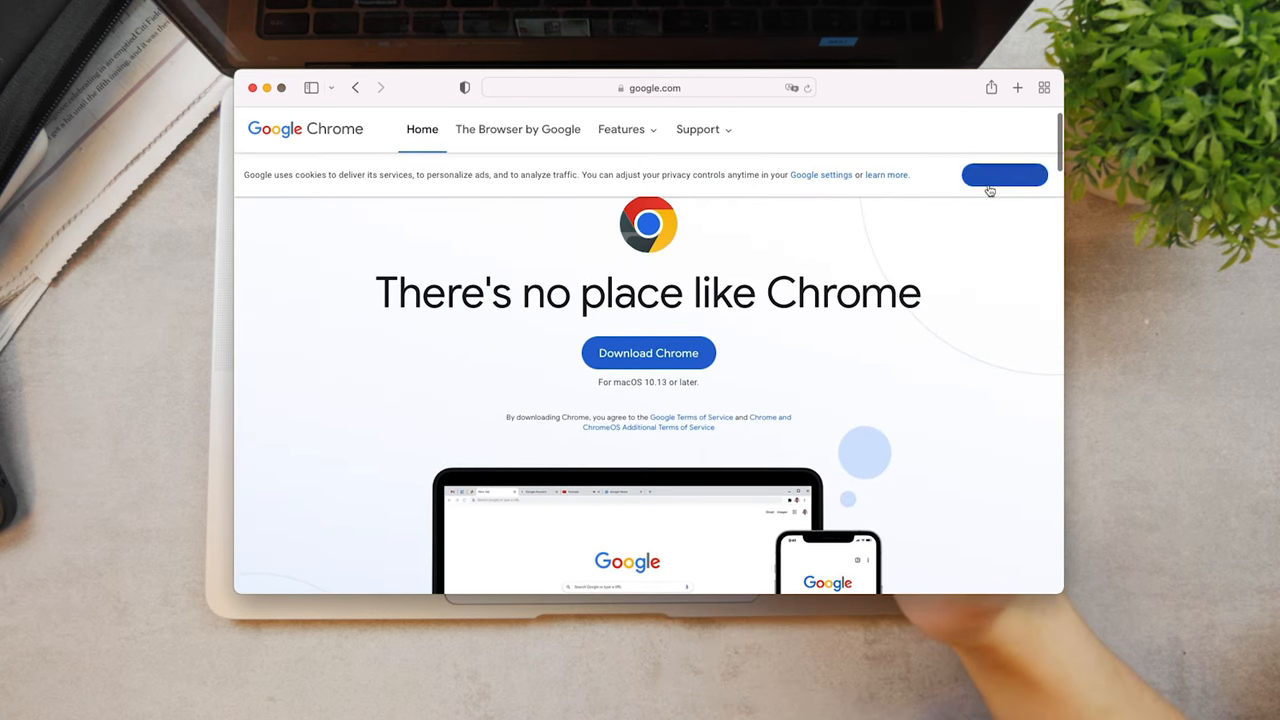
click(1004, 176)
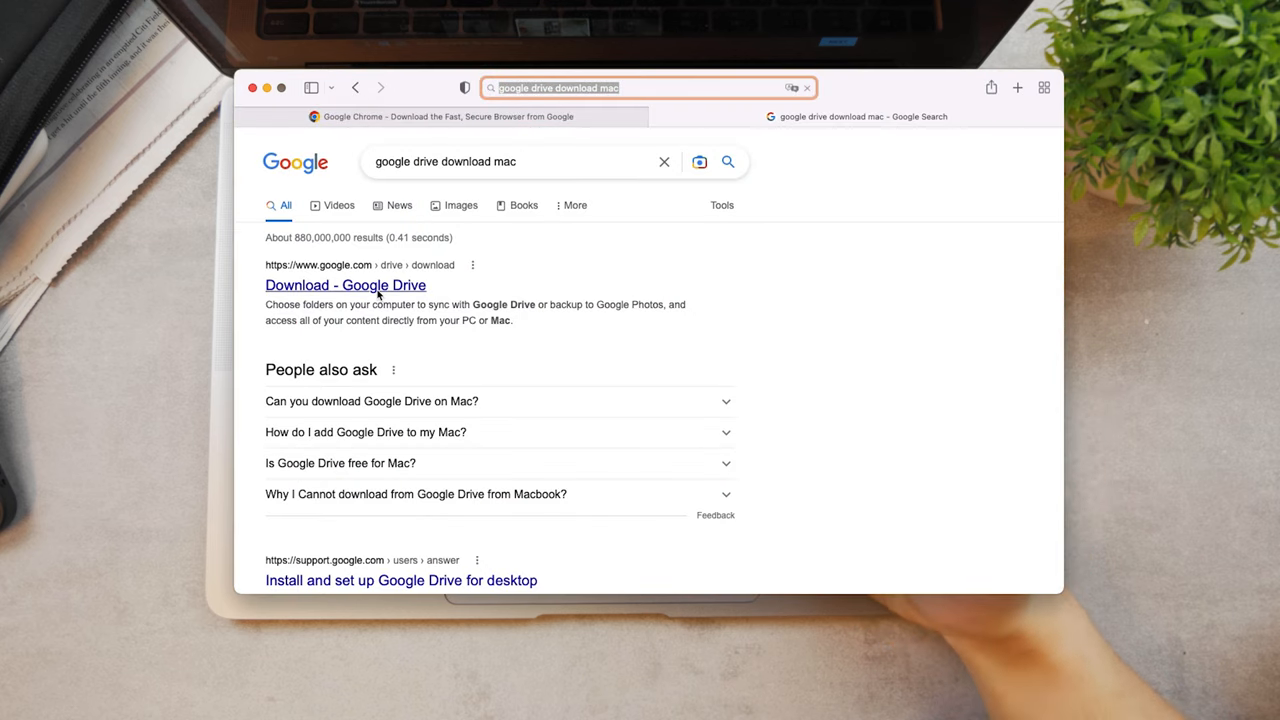
View the Download - Google Drive page, then search Google for "google meet for mac"
click(344, 284)
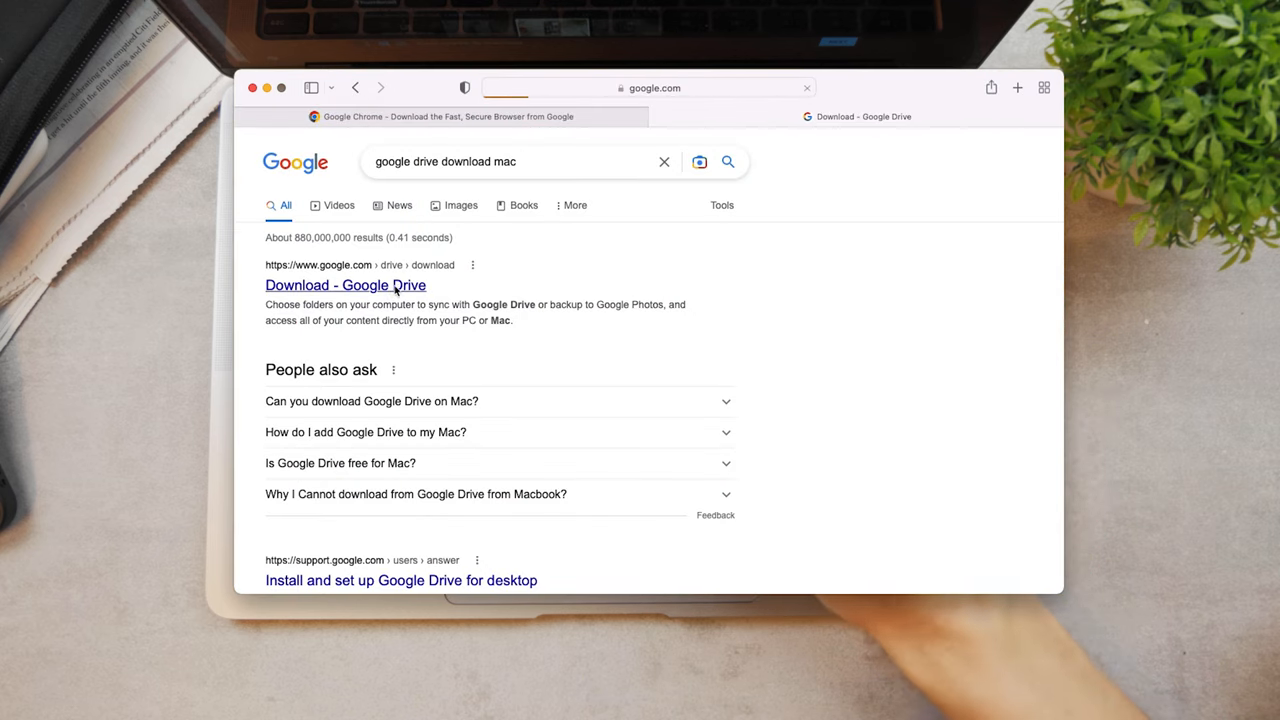
click(344, 284)
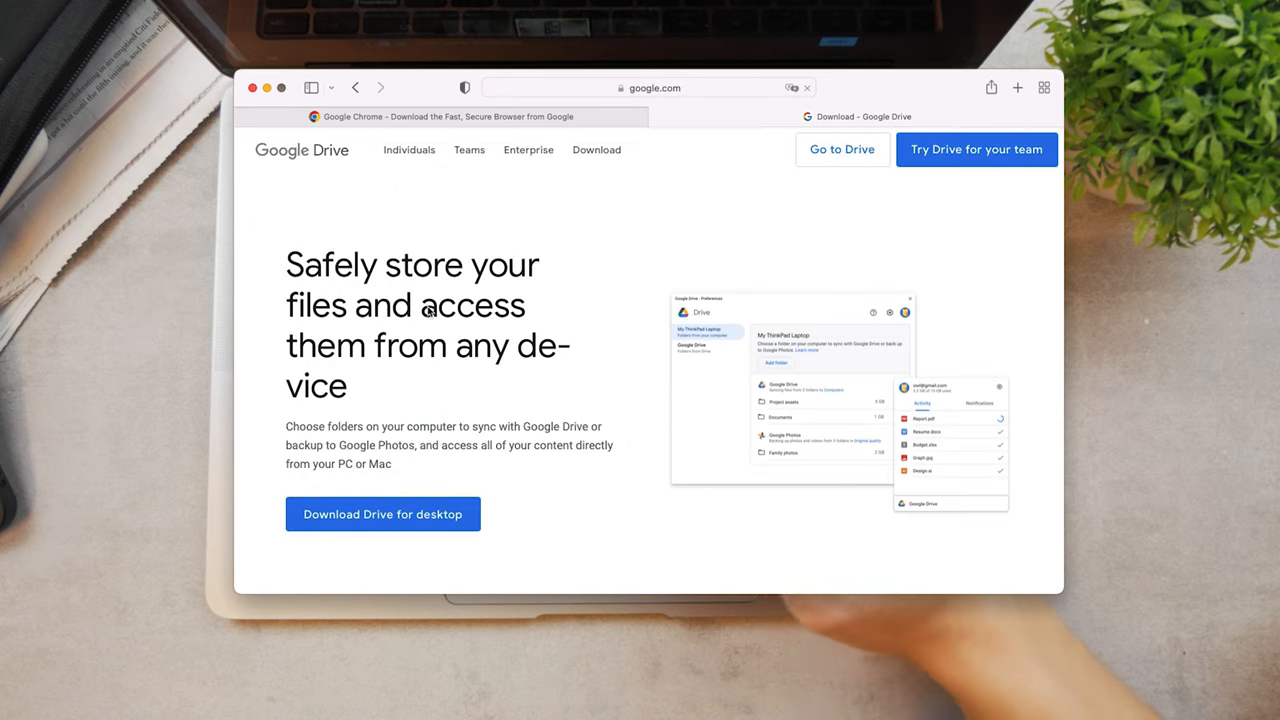
scroll(down, 3)
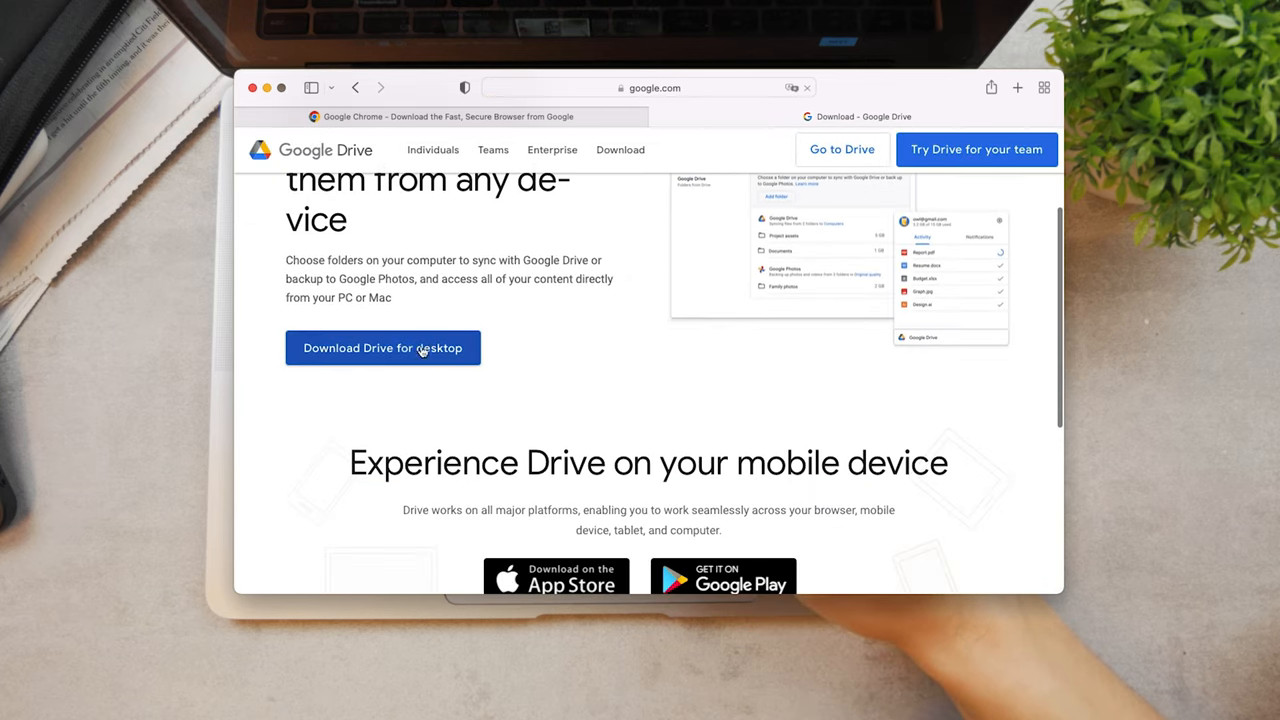
scroll(down, 3)
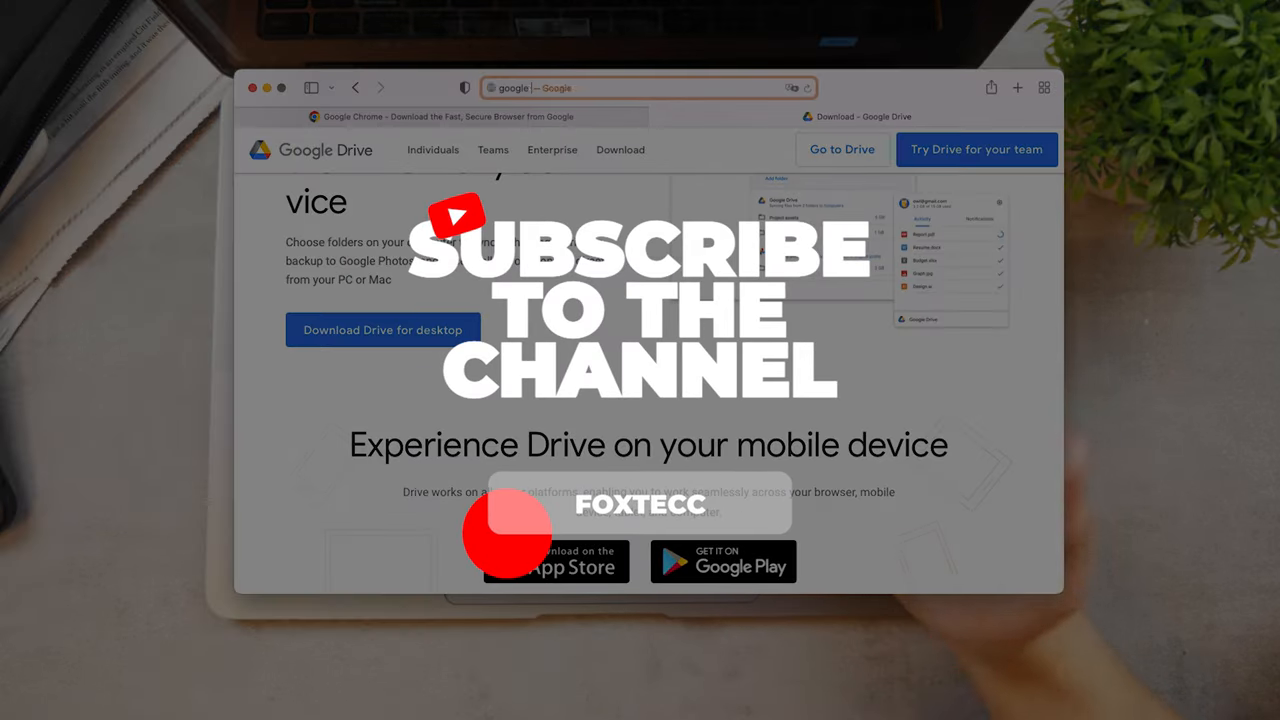
text(google meet for mac)
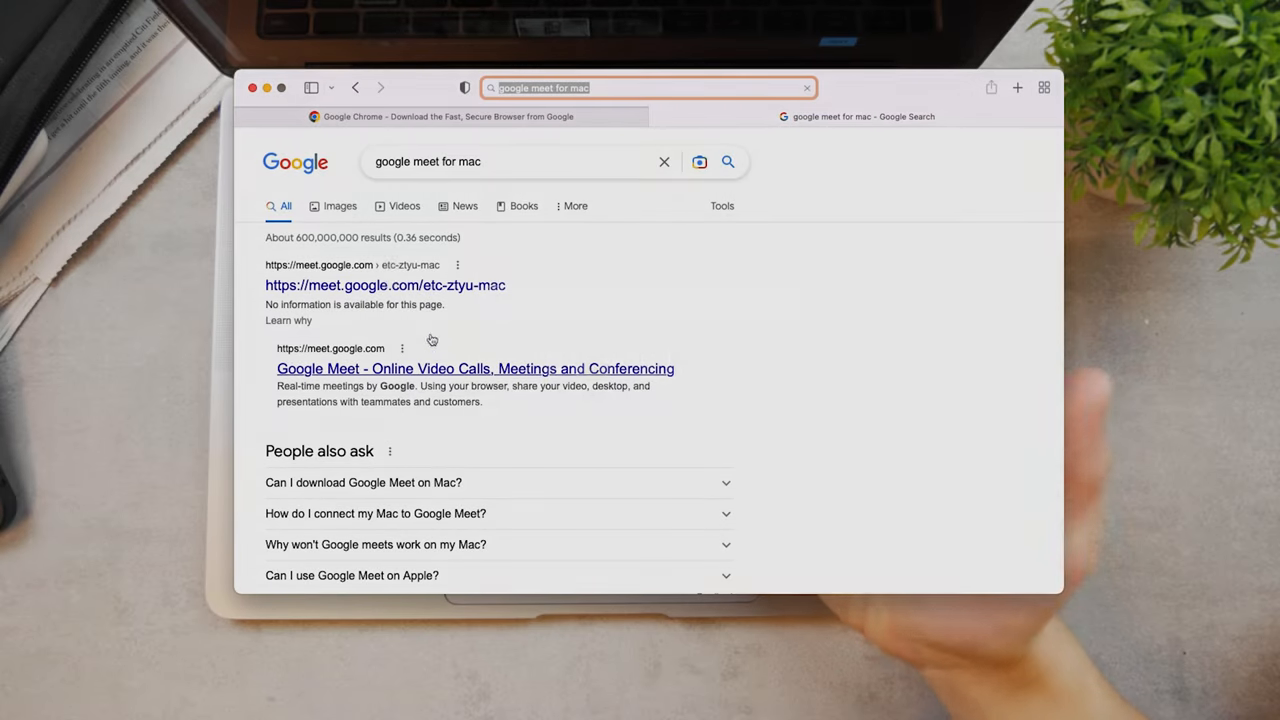
Open the "Google Meet (original) on the App Store - Apple" result and view its listing page
scroll(down, 3)
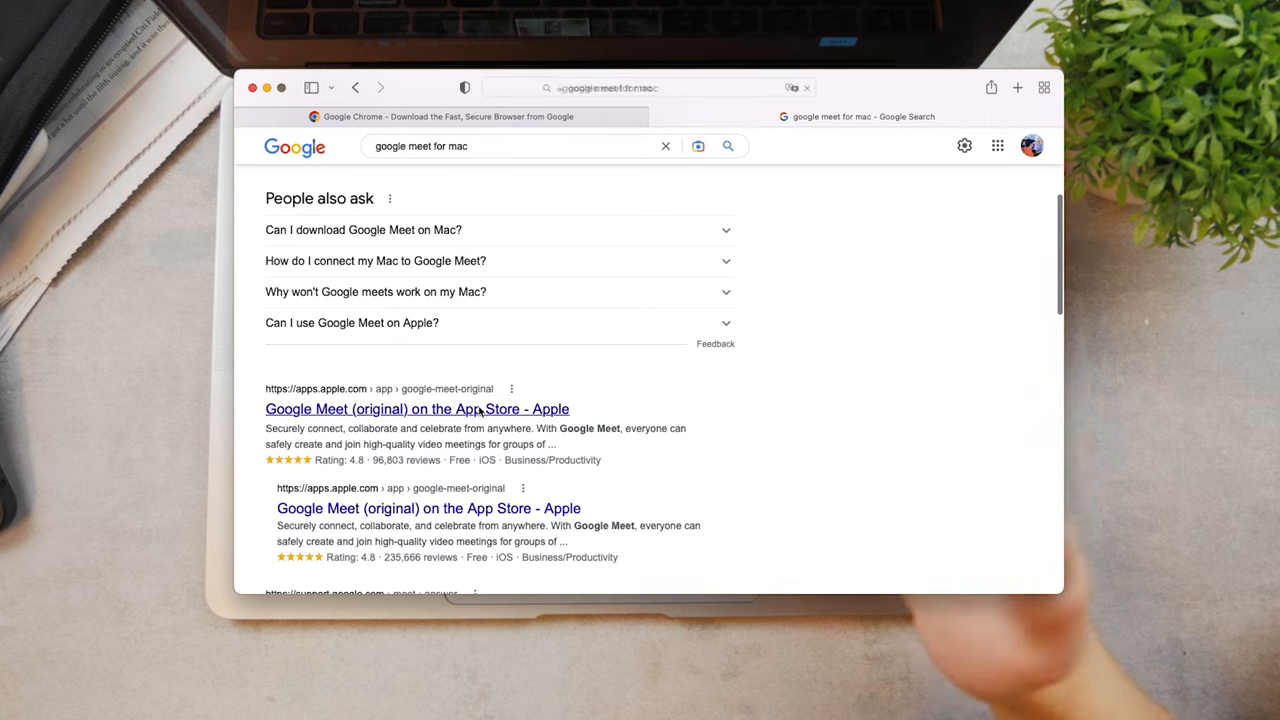
click(416, 408)
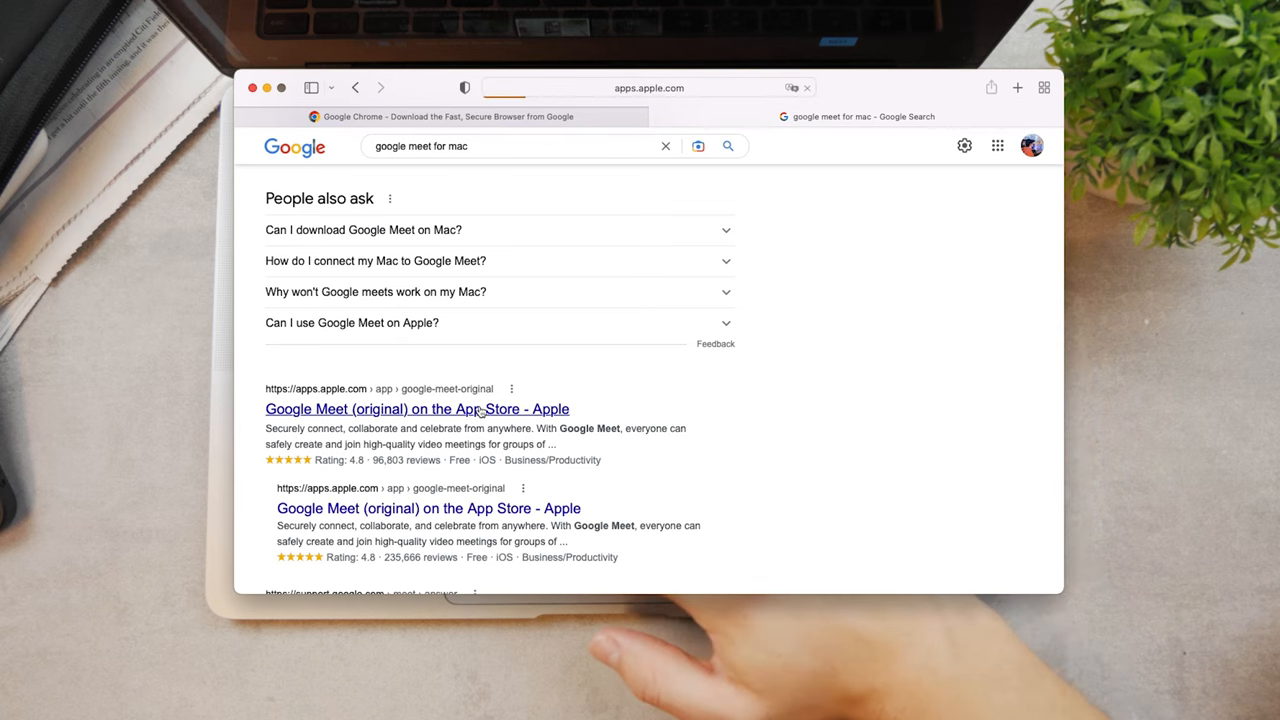
click(416, 408)
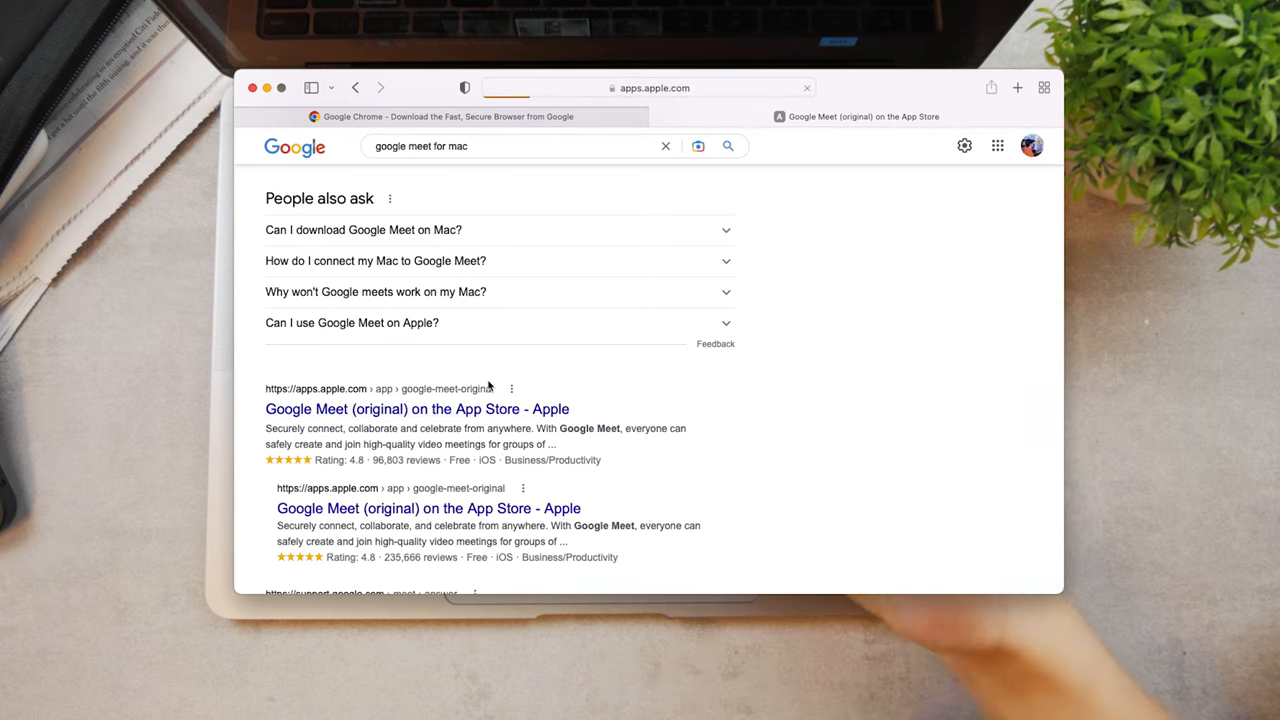
click(416, 408)
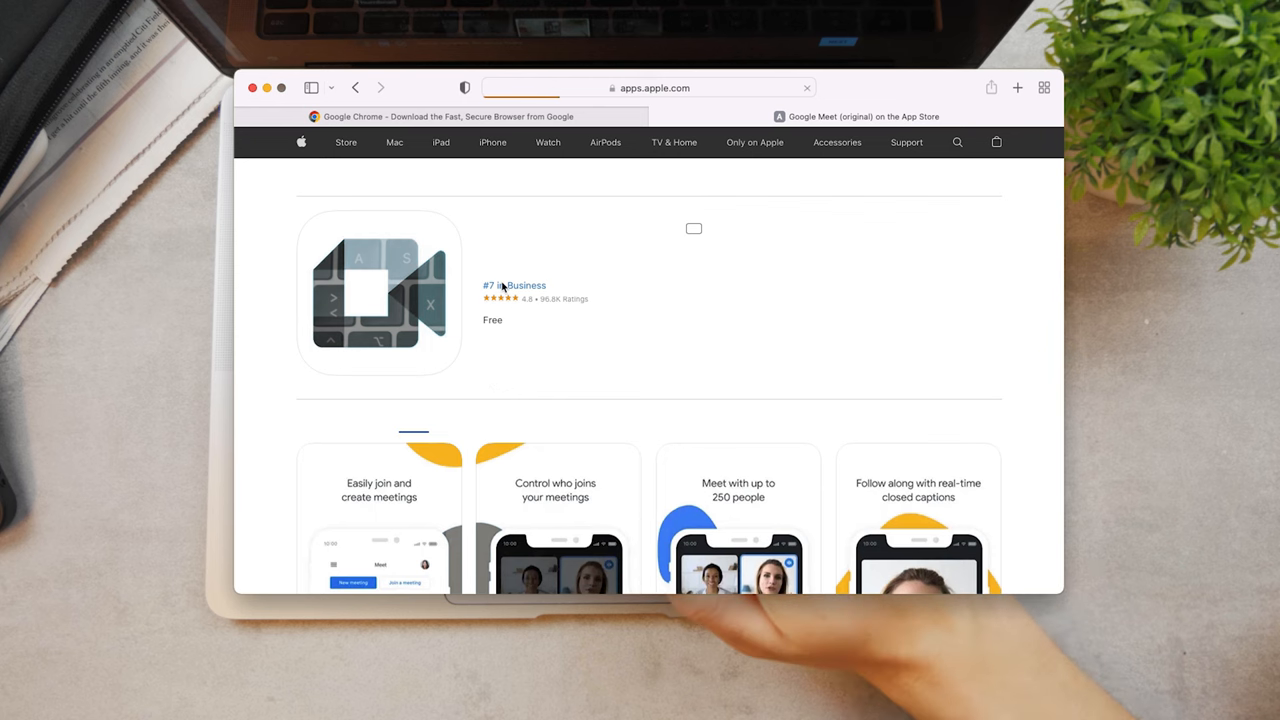
scroll(down, 3)
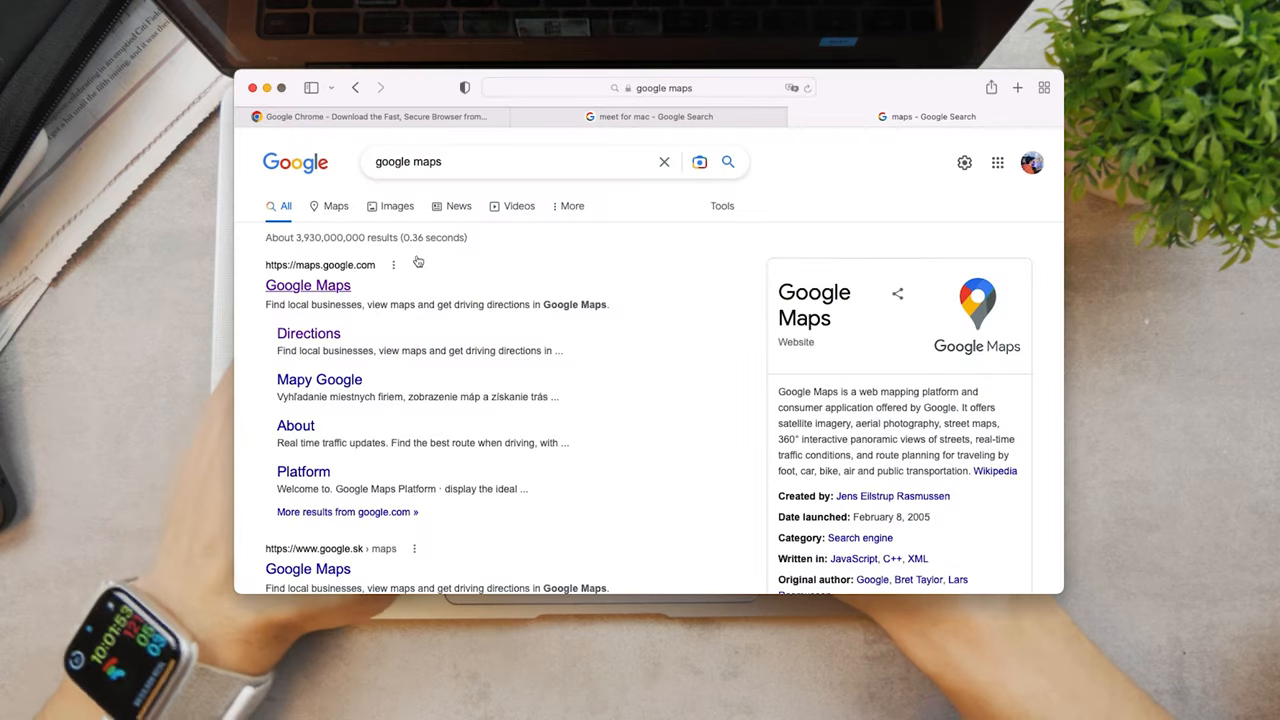
Scroll the "google maps" results to the Google Maps on the App Store entry and open it
scroll(down, 3)
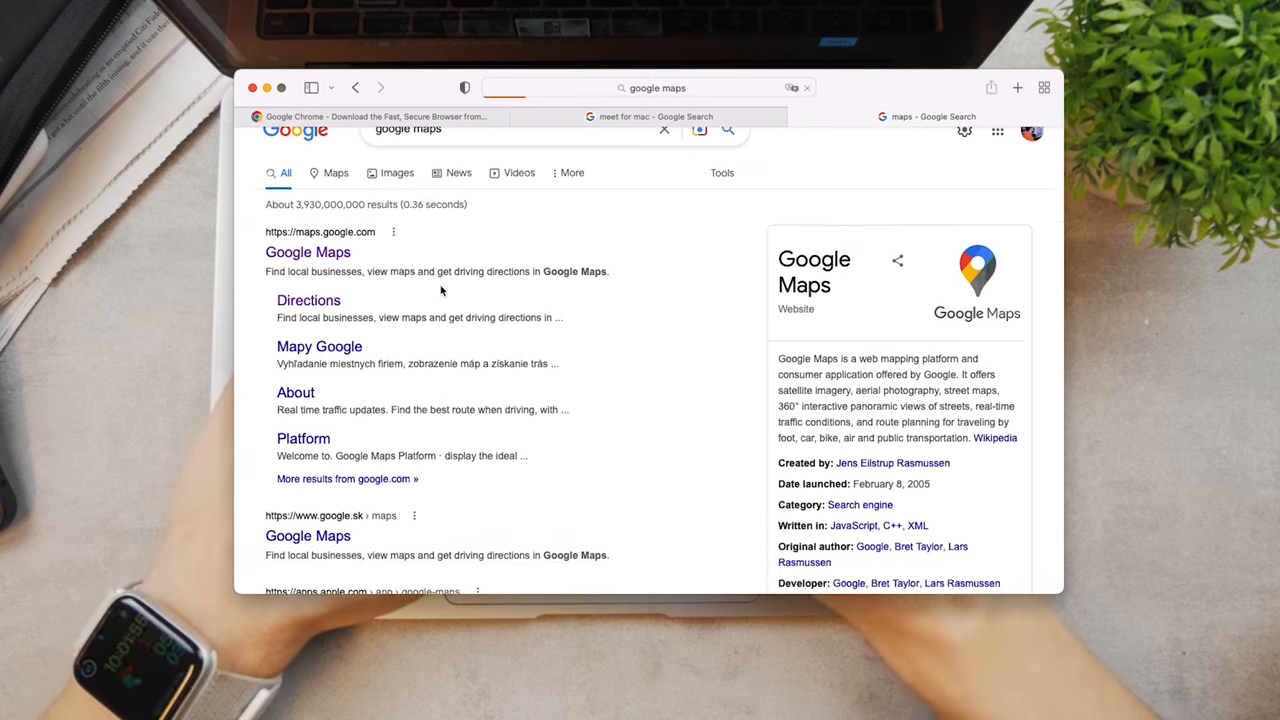
scroll(down, 3)
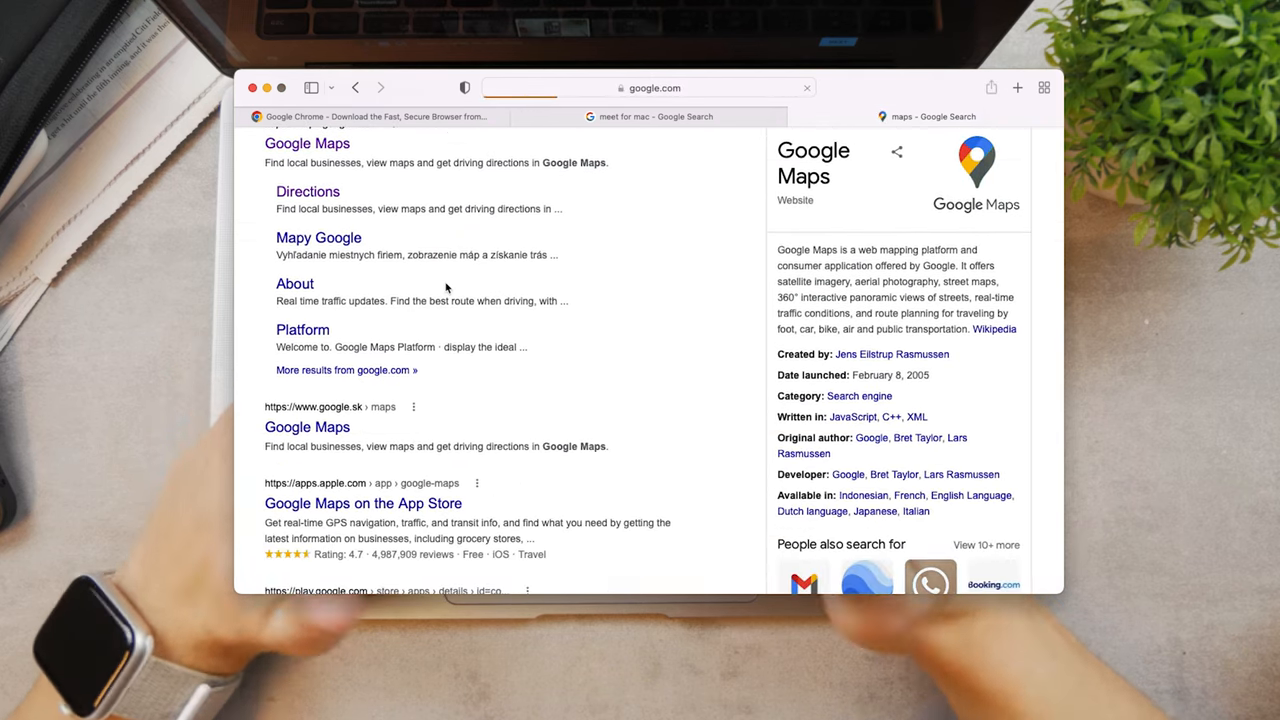
click(308, 144)
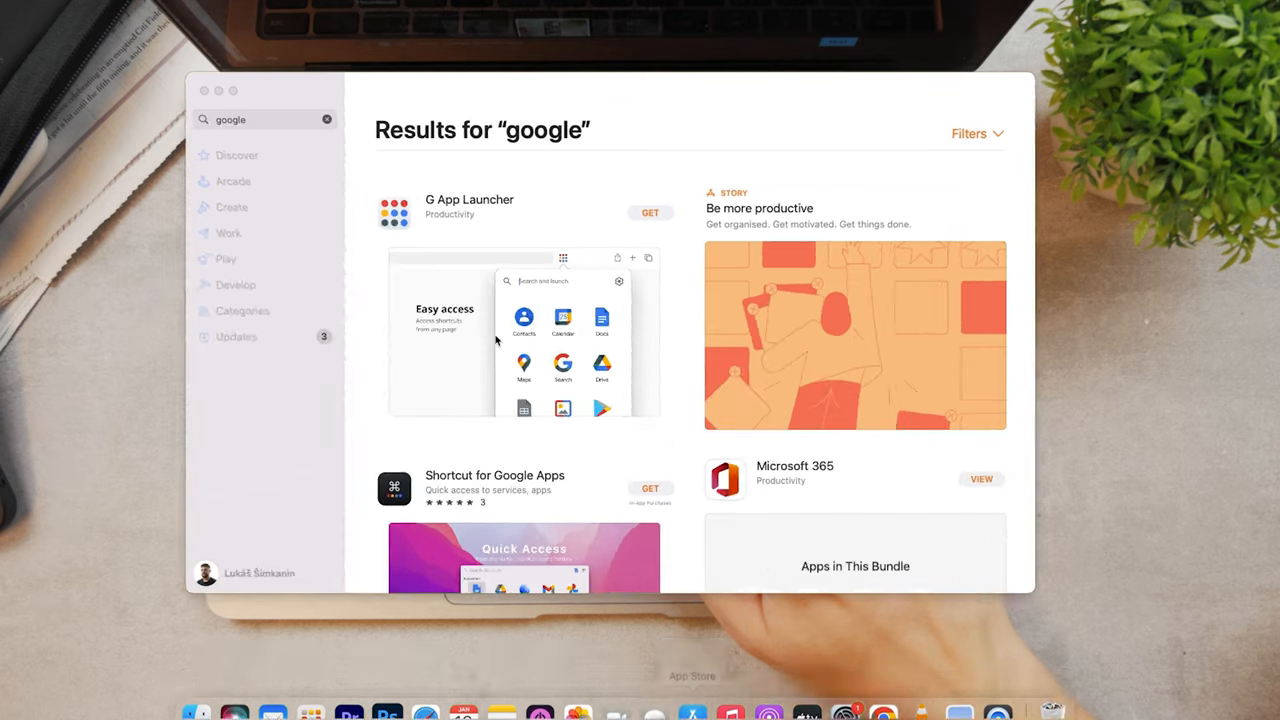
Search the App Store for "gmail" and scroll through Mail for Gmail, Spark, Airmail 5, Canary Mail and other clients
text(gmail)
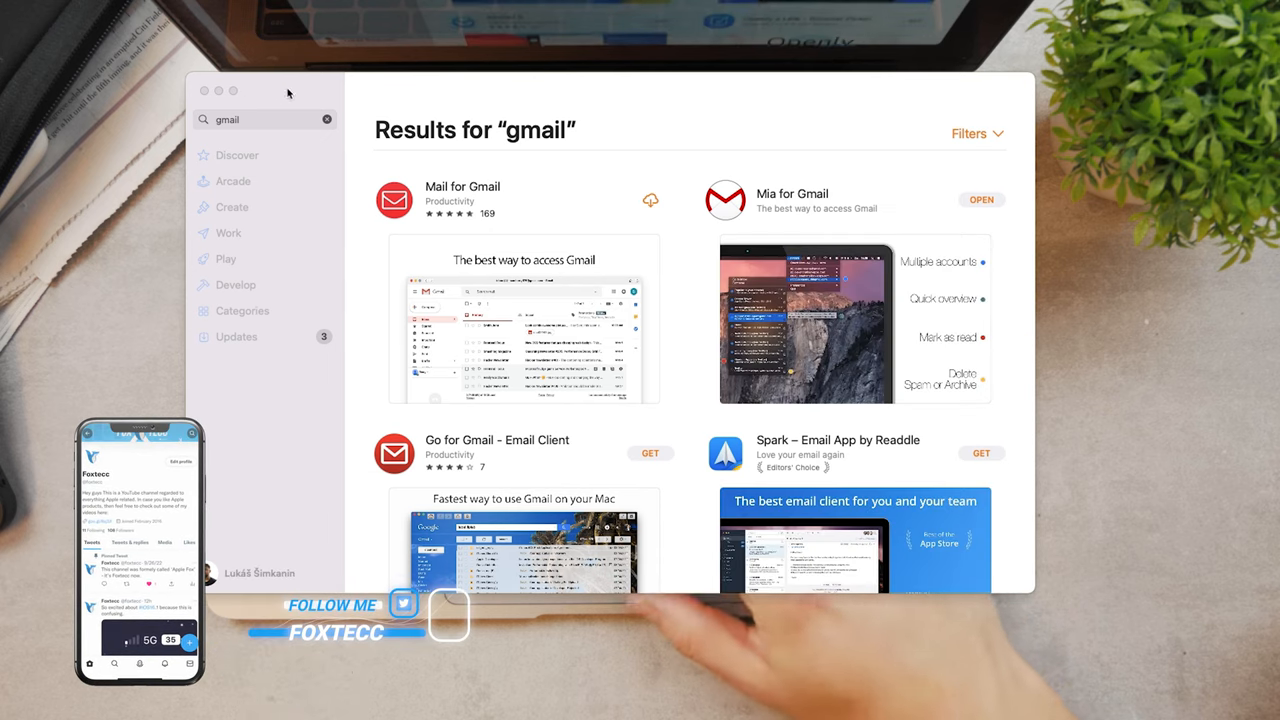
scroll(down, 3)
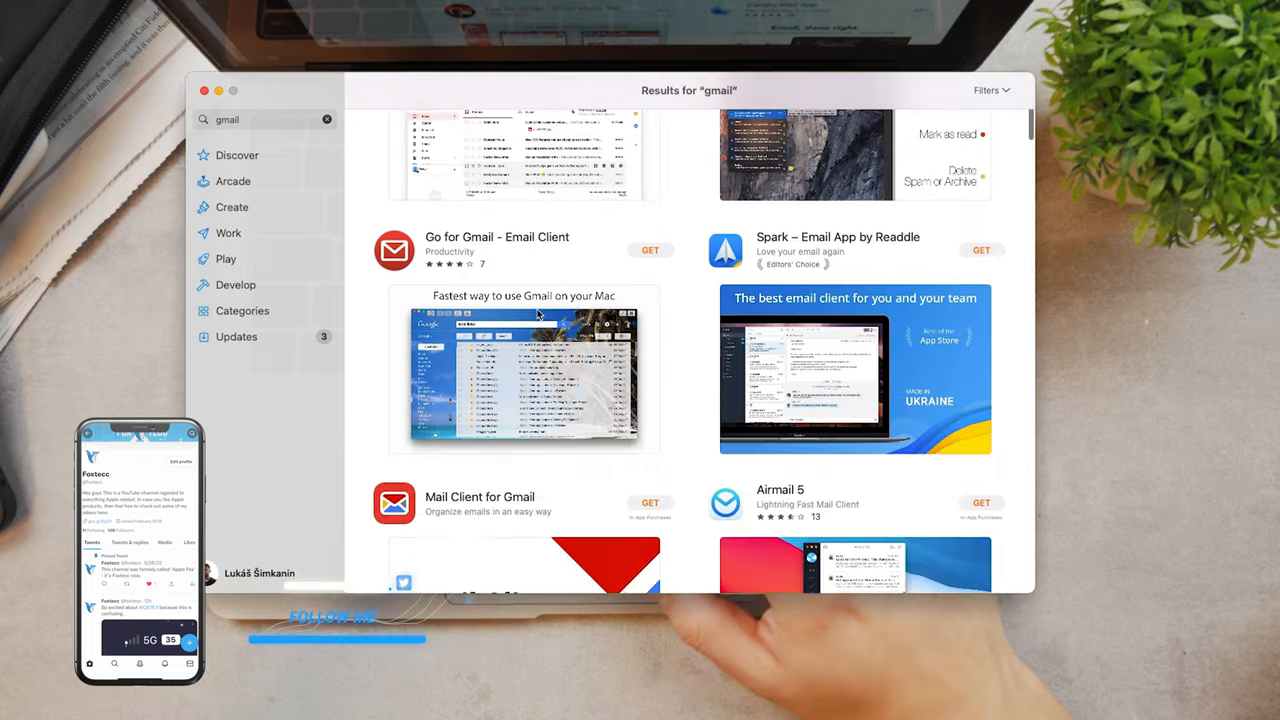
scroll(down, 3)
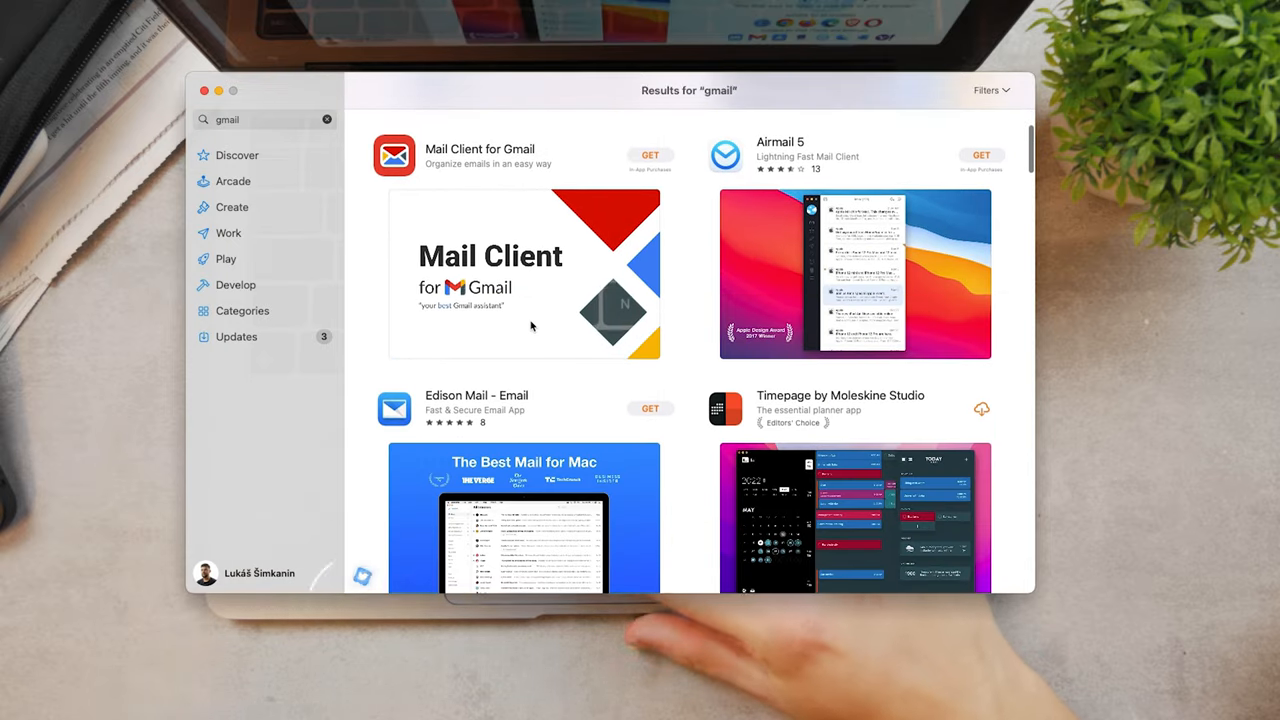
scroll(down, 3)
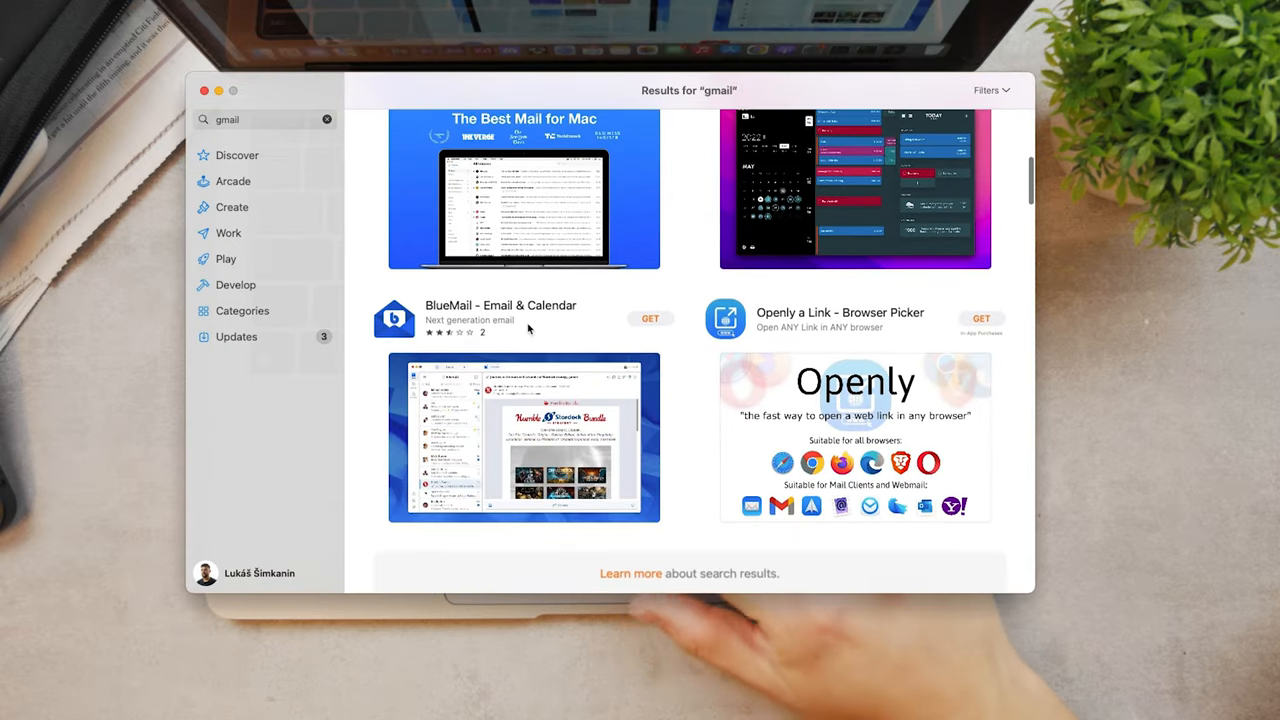
scroll(down, 3)
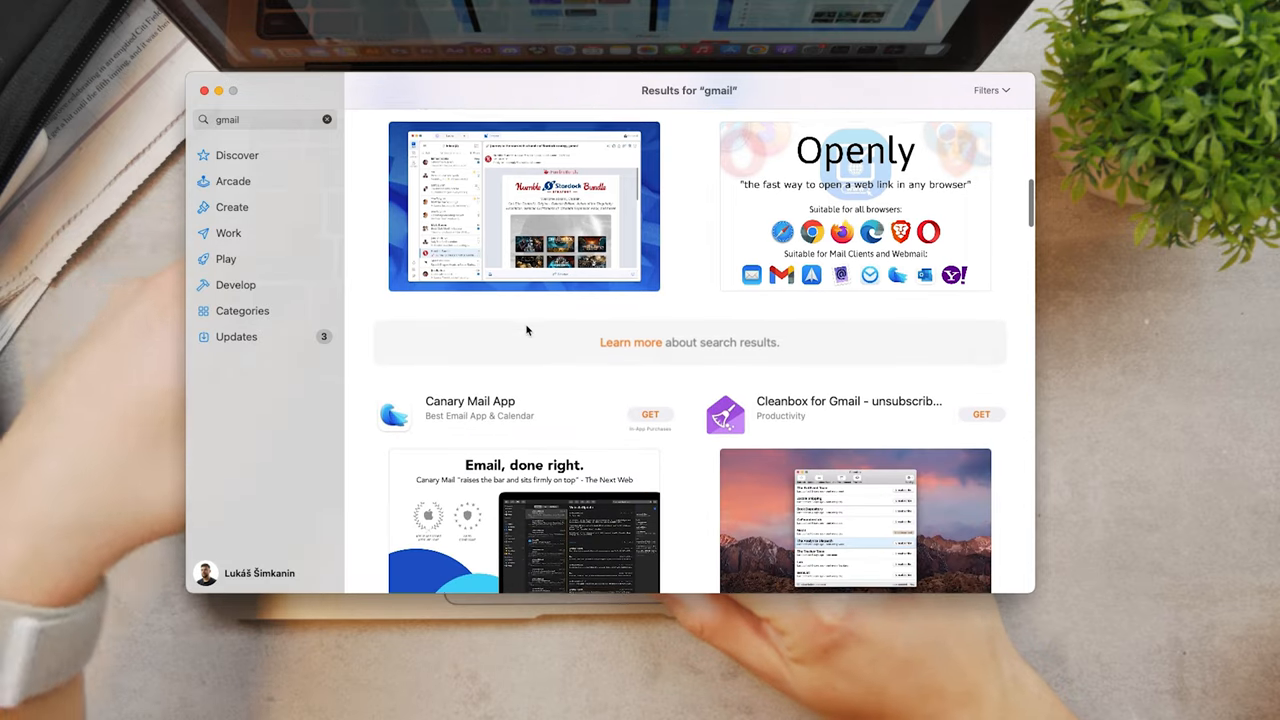
scroll(down, 3)
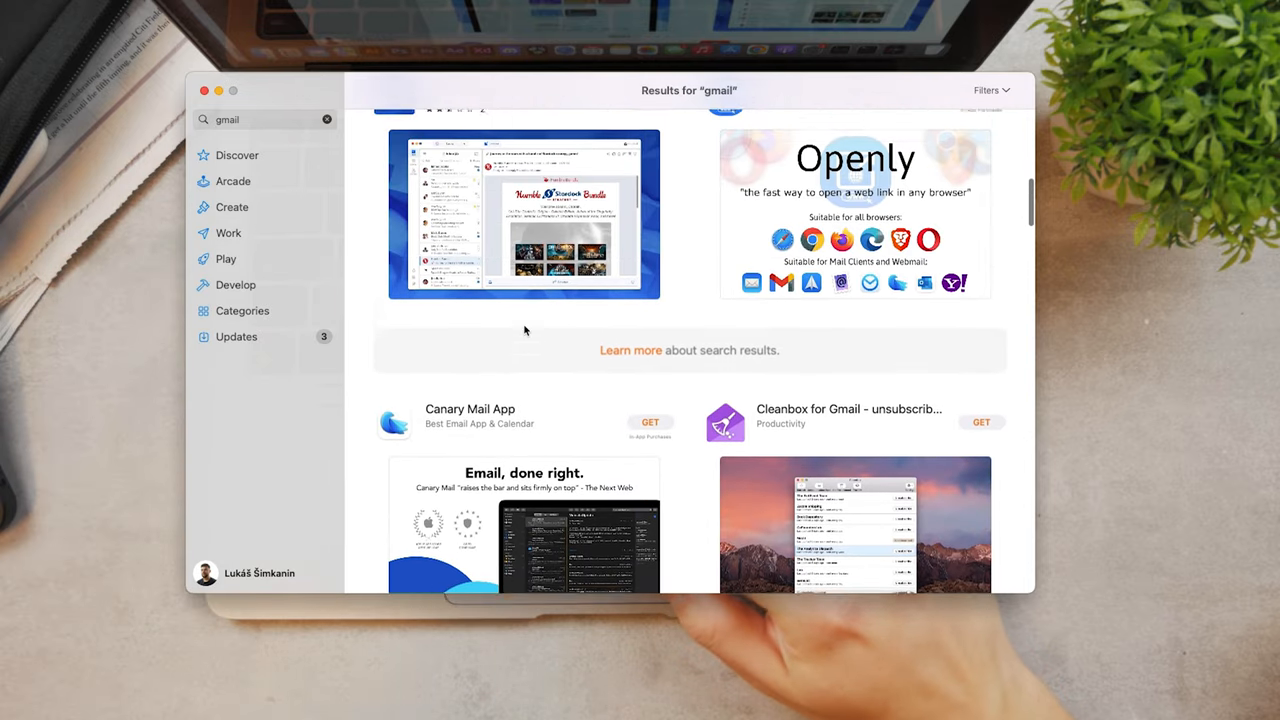
scroll(down, 3)
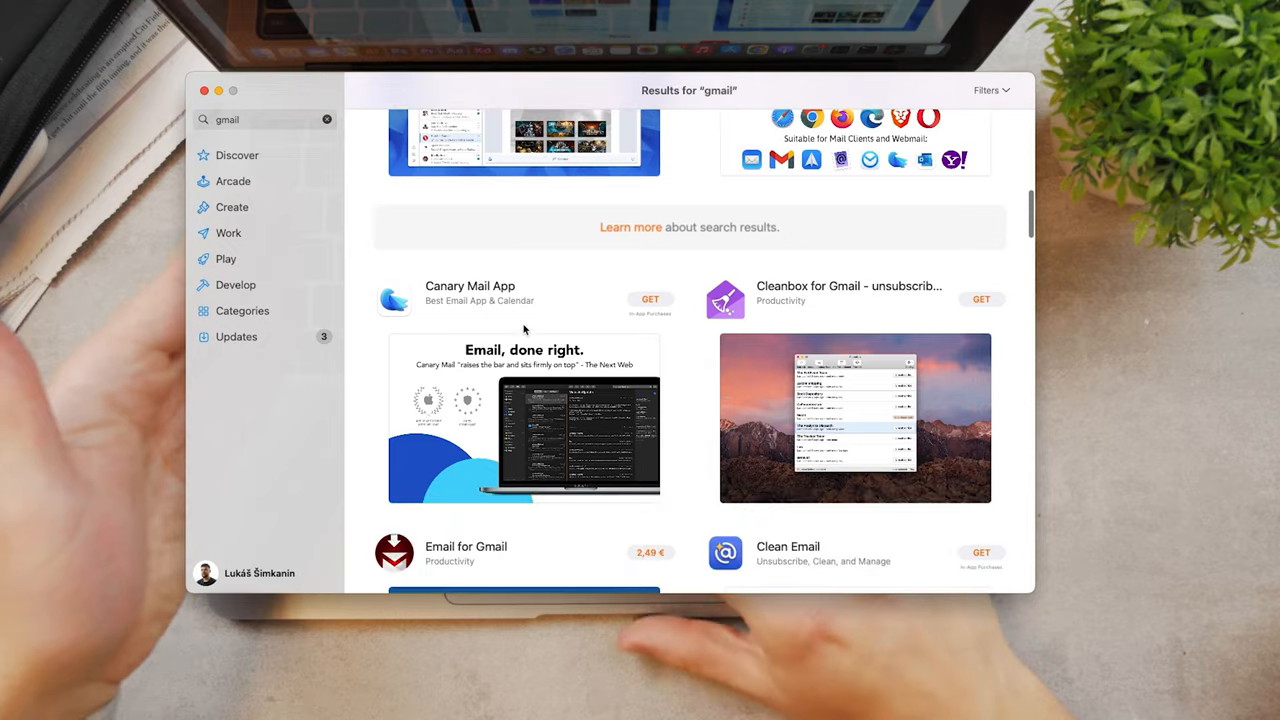
scroll(down, 3)
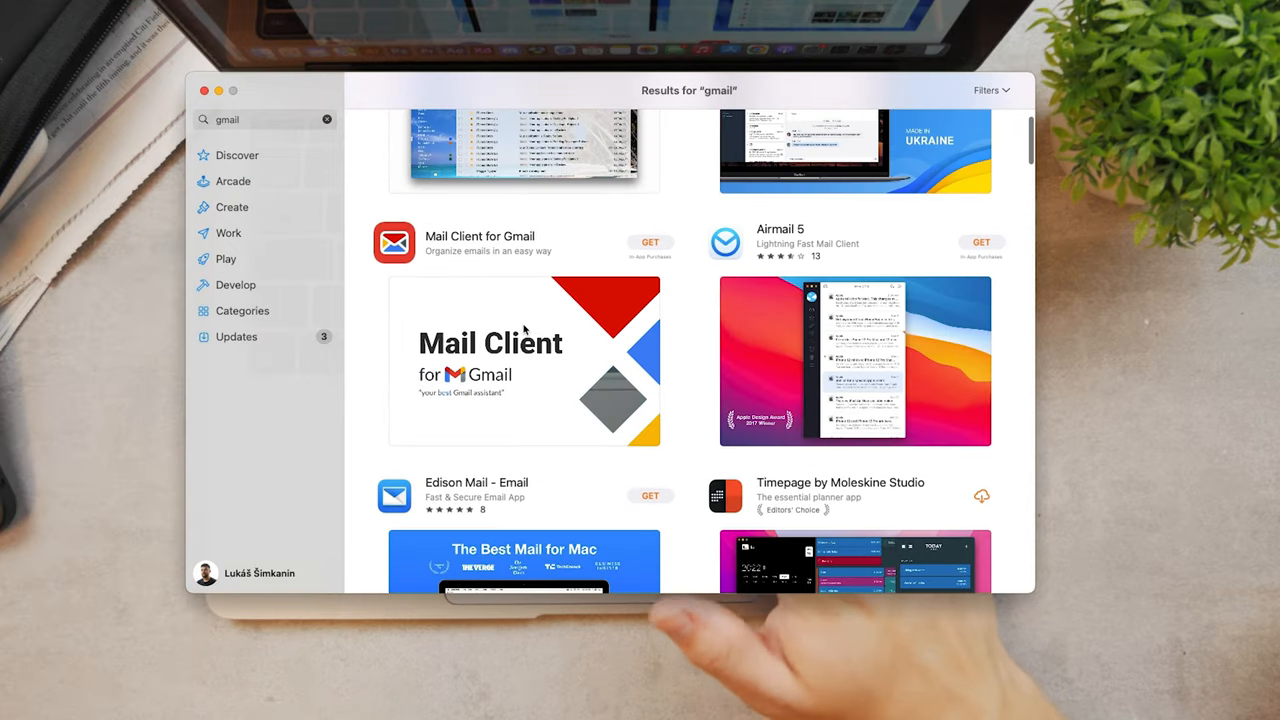